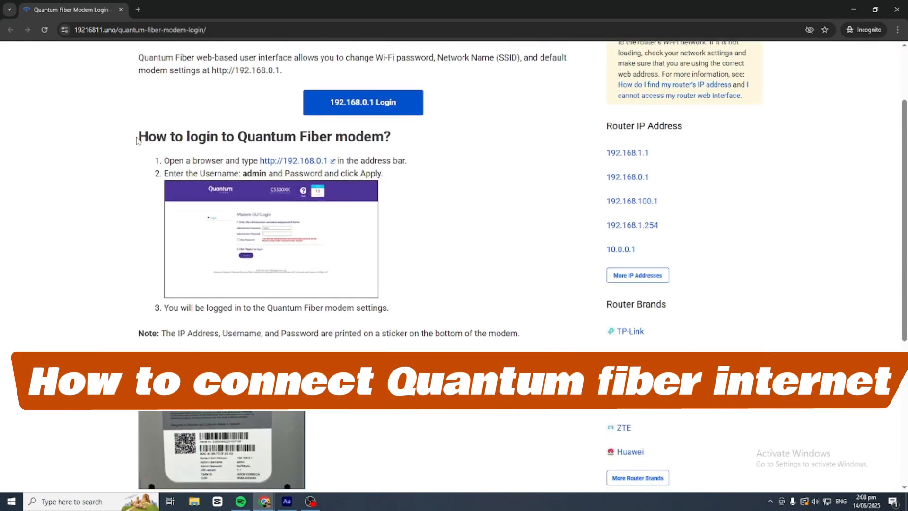
{"action": "scroll", "scroll_direction": "down", "scroll_amount": 3}
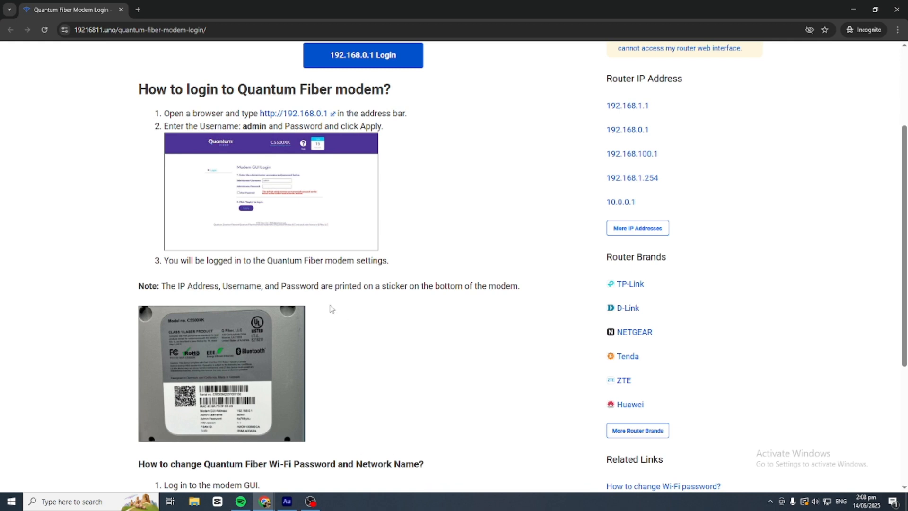
{"action": "mouse_move", "coordinate": [388, 311]}
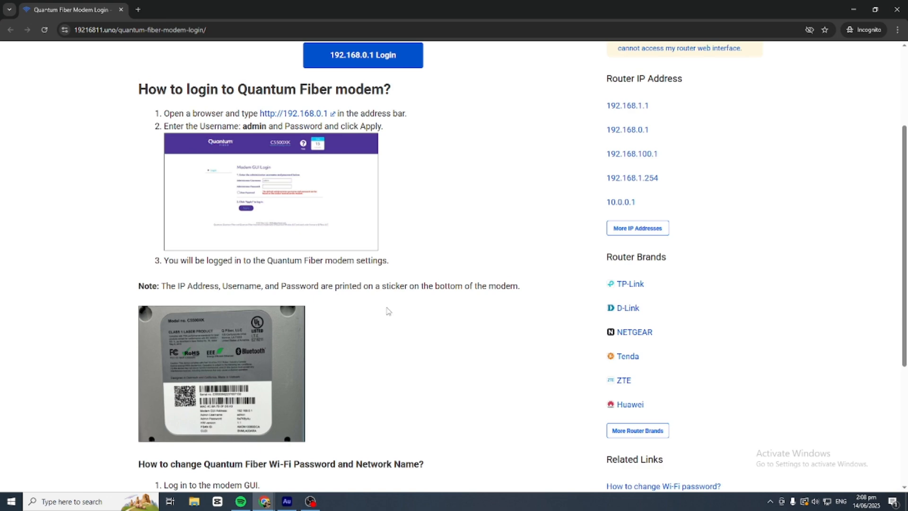
{"action": "scroll", "scroll_direction": "down", "scroll_amount": 3}
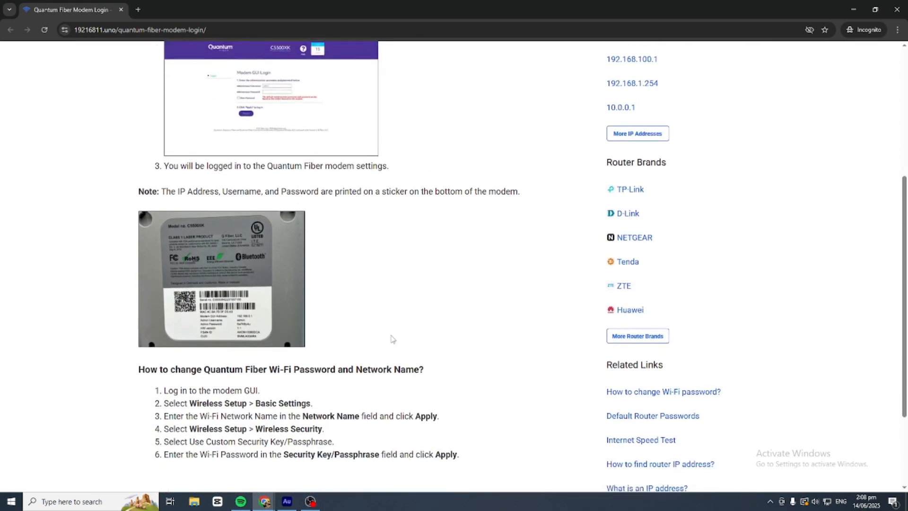
{"action": "scroll", "scroll_direction": "down", "scroll_amount": 3}
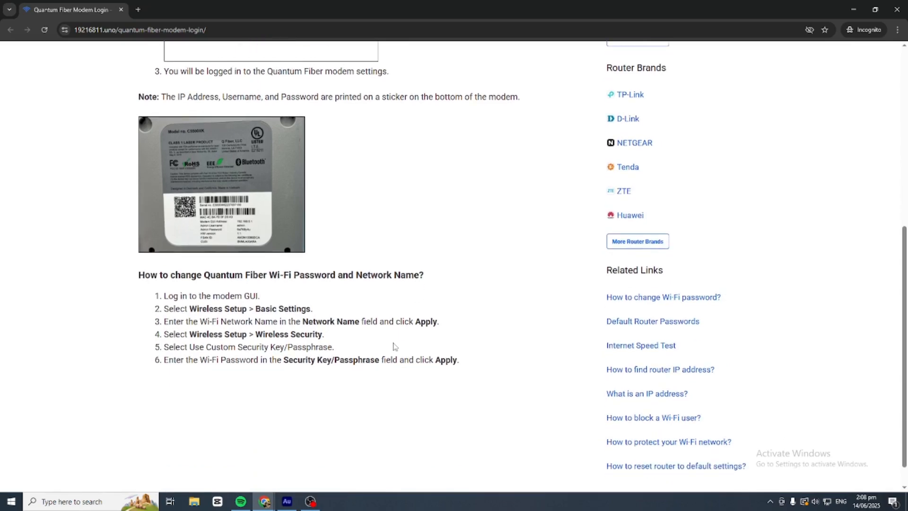
{"action": "scroll", "scroll_direction": "up", "scroll_amount": 3}
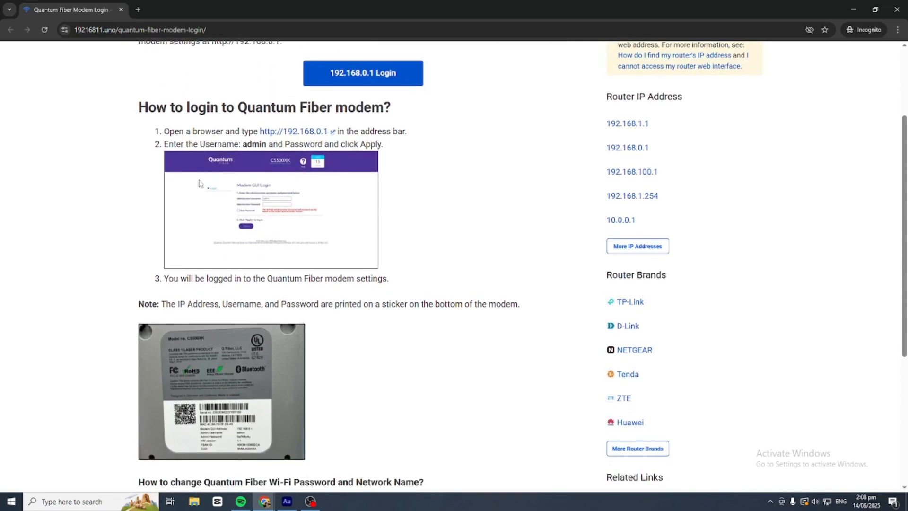
{"action": "scroll", "scroll_direction": "down", "scroll_amount": 3}
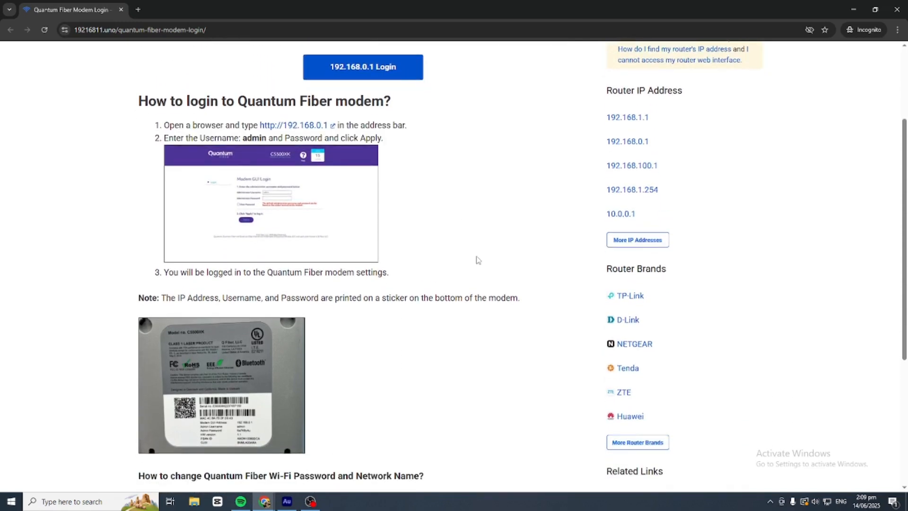
{"action": "scroll", "scroll_direction": "down", "scroll_amount": 3}
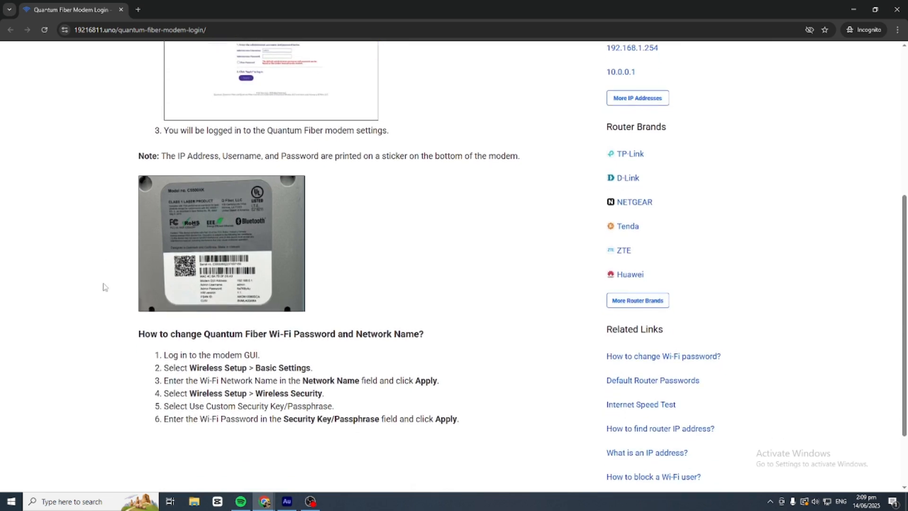
{"action": "scroll", "scroll_direction": "down", "scroll_amount": 3}
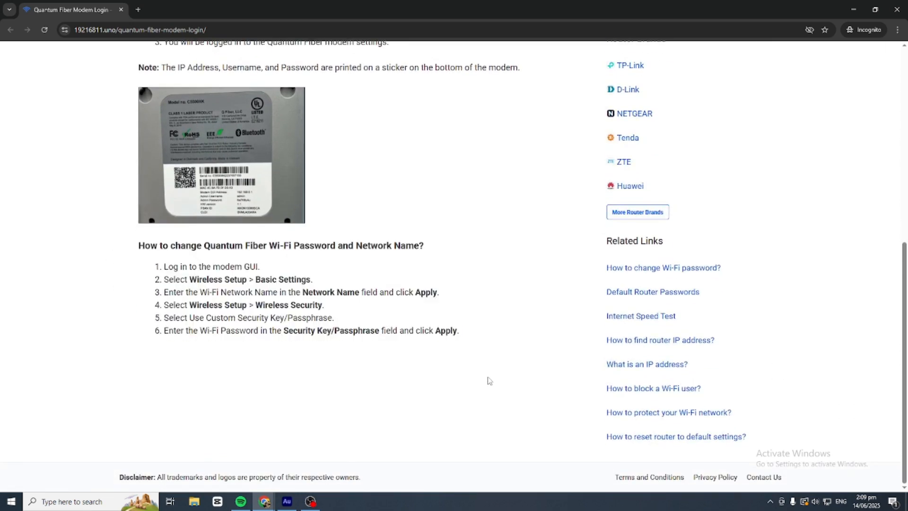
{"action": "scroll", "scroll_direction": "up", "scroll_amount": 3}
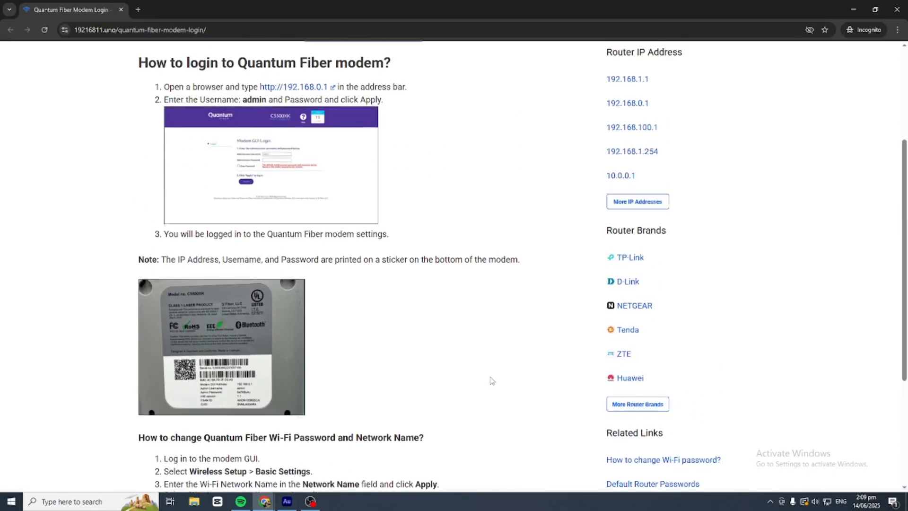
{"action": "scroll", "scroll_direction": "down", "scroll_amount": 3}
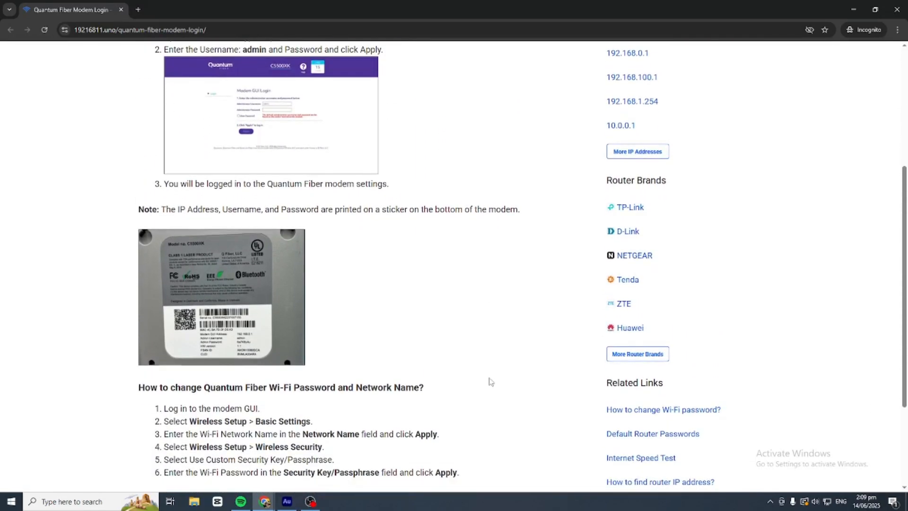
{"action": "scroll", "scroll_direction": "down", "scroll_amount": 3}
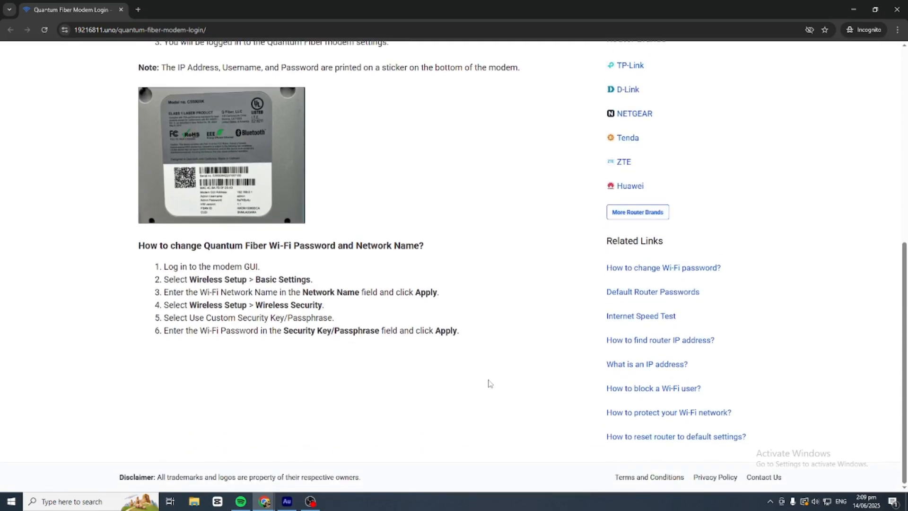
{"action": "scroll", "scroll_direction": "up", "scroll_amount": 3}
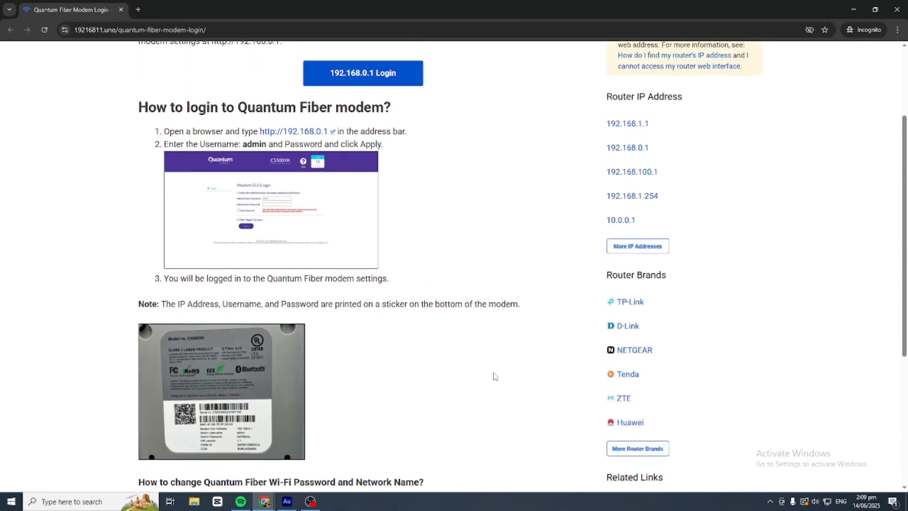
{"action": "scroll", "scroll_direction": "up", "scroll_amount": 3}
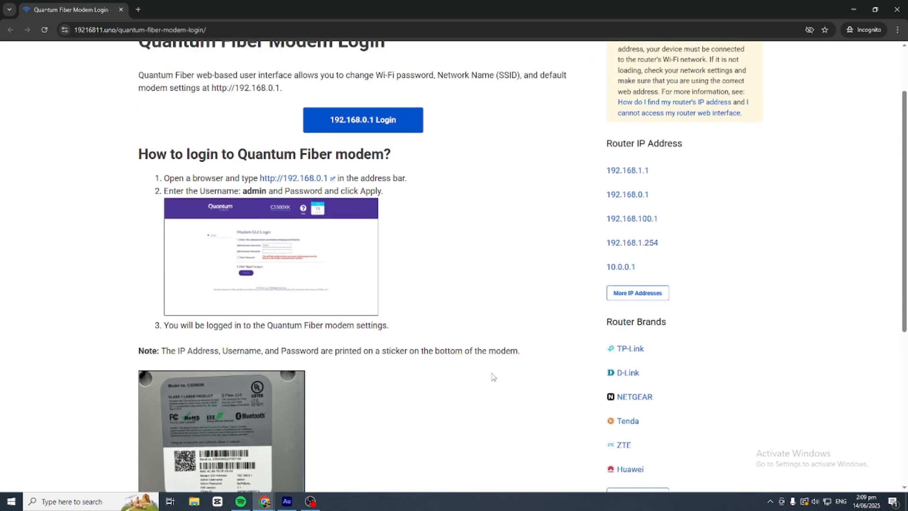
{"action": "scroll", "scroll_direction": "down", "scroll_amount": 3}
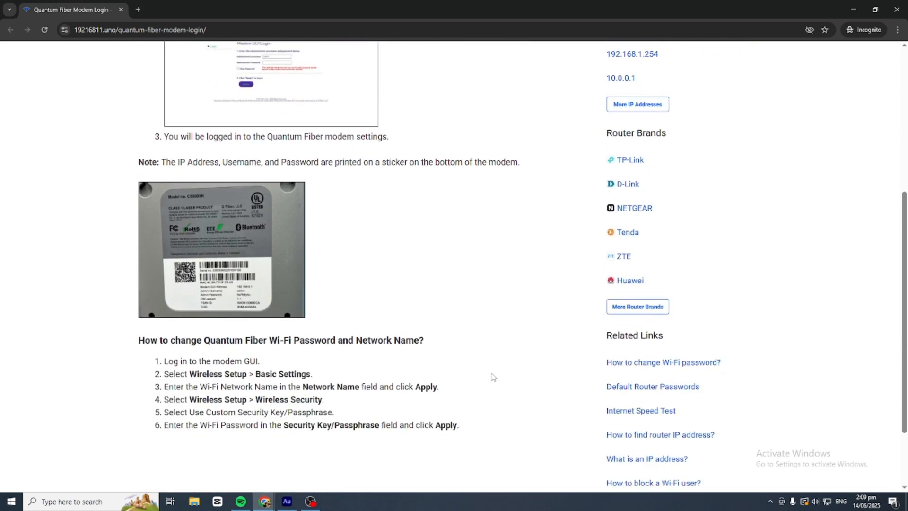
{"action": "scroll", "scroll_direction": "down", "scroll_amount": 3}
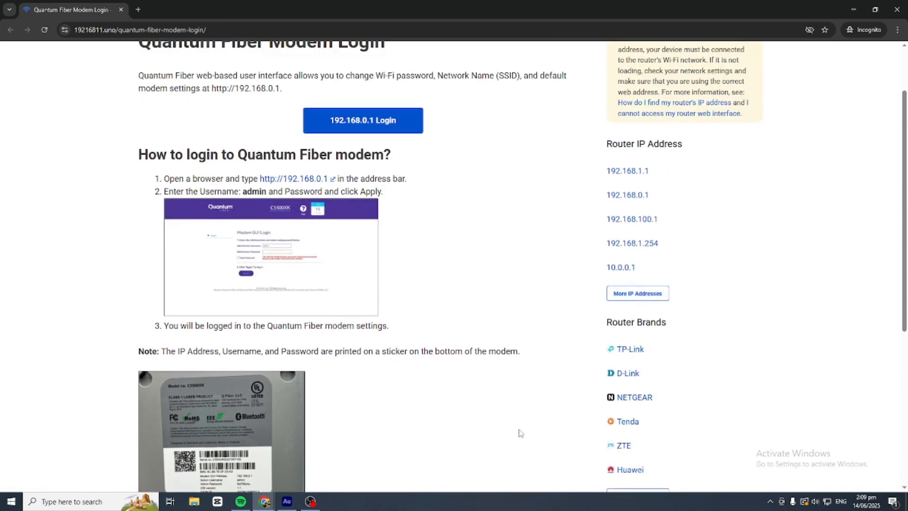
{"action": "scroll", "scroll_direction": "down", "scroll_amount": 3}
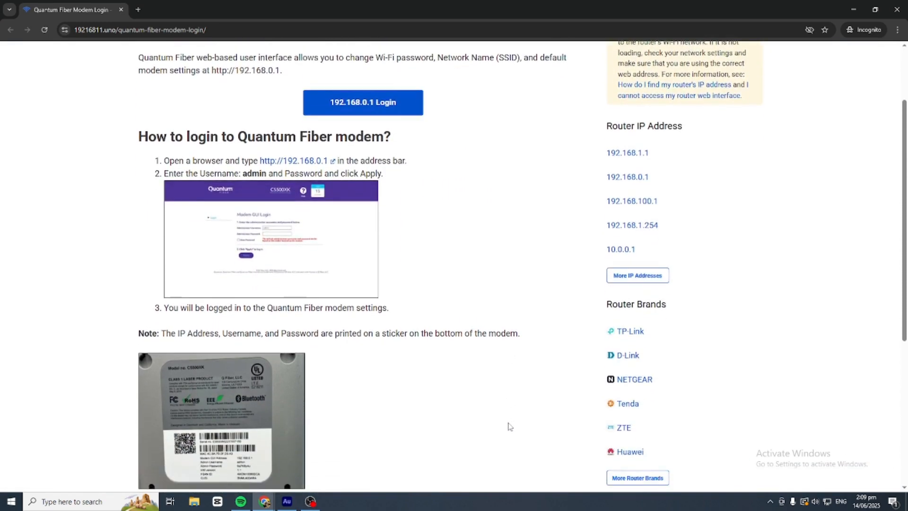
{"action": "scroll", "scroll_direction": "down", "scroll_amount": 3}
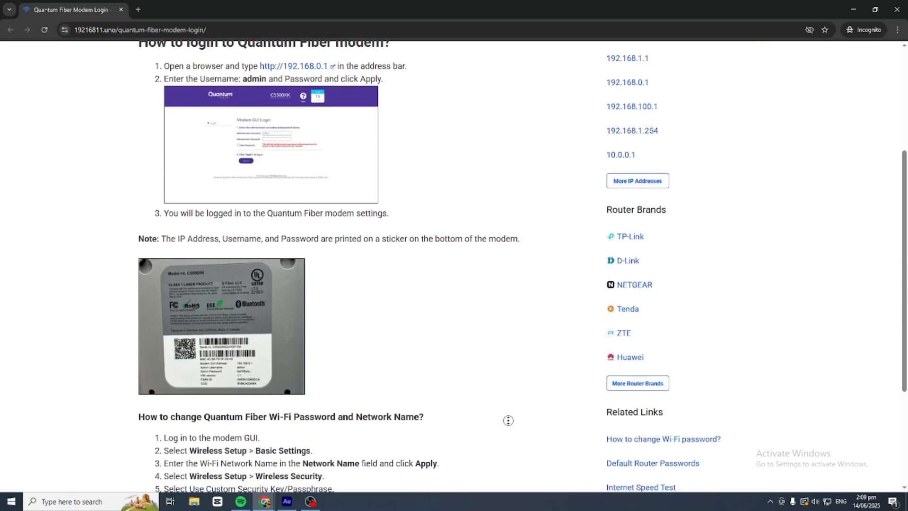
{"action": "scroll", "scroll_direction": "up", "scroll_amount": 3}
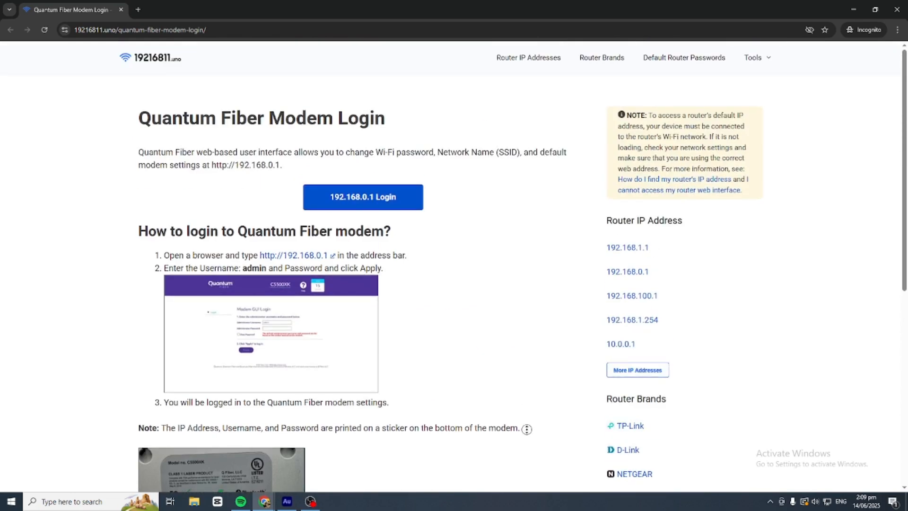